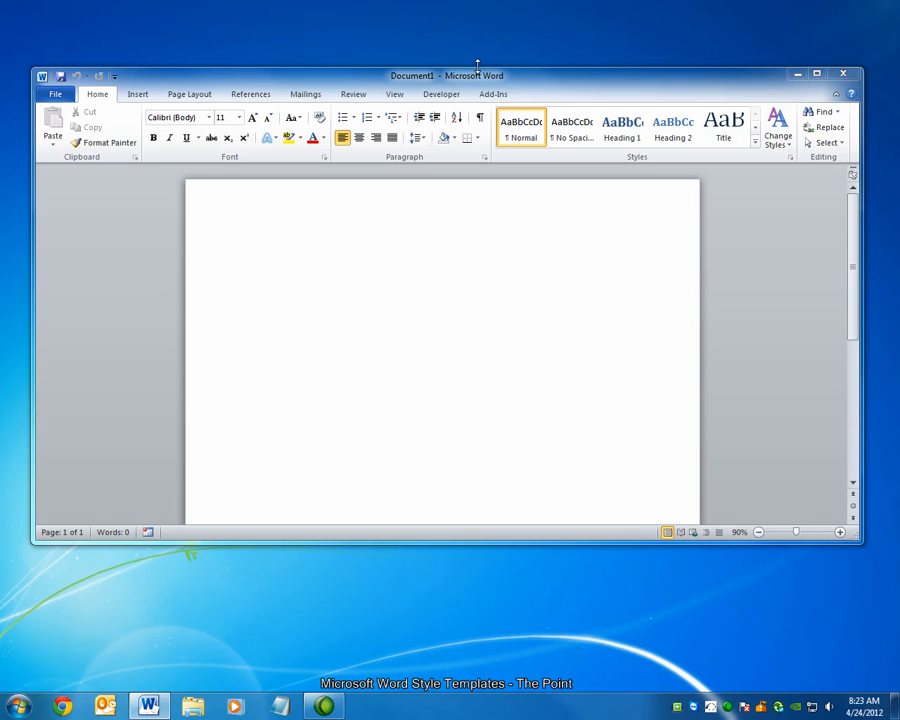
# - Save the blank document as Word Template type 'CompanyTemplate' in the Desktop folder
pyautogui.click(246, 246)
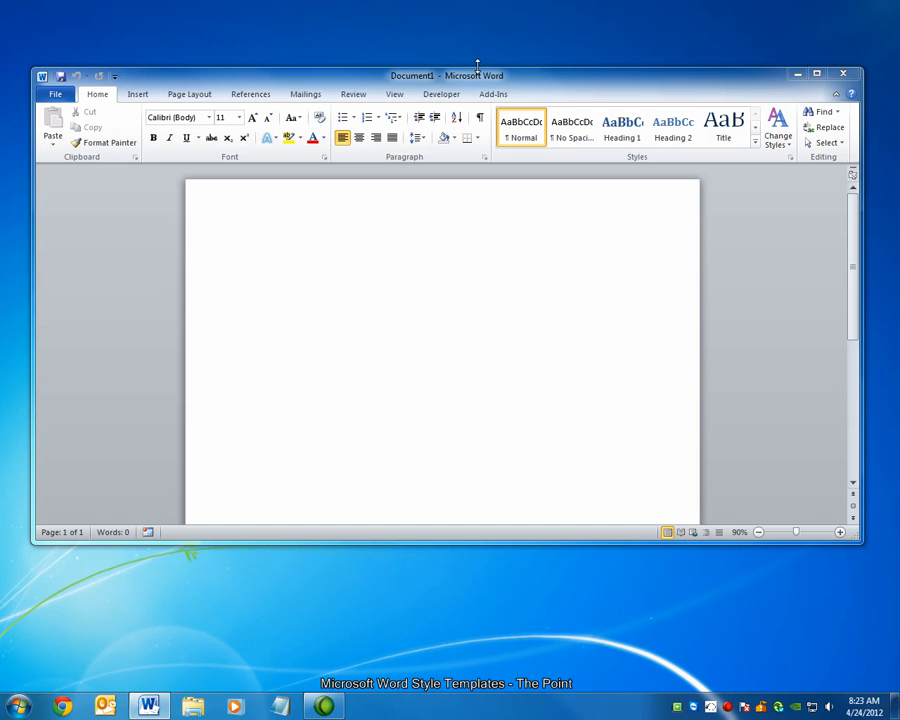
pyautogui.click(246, 245)
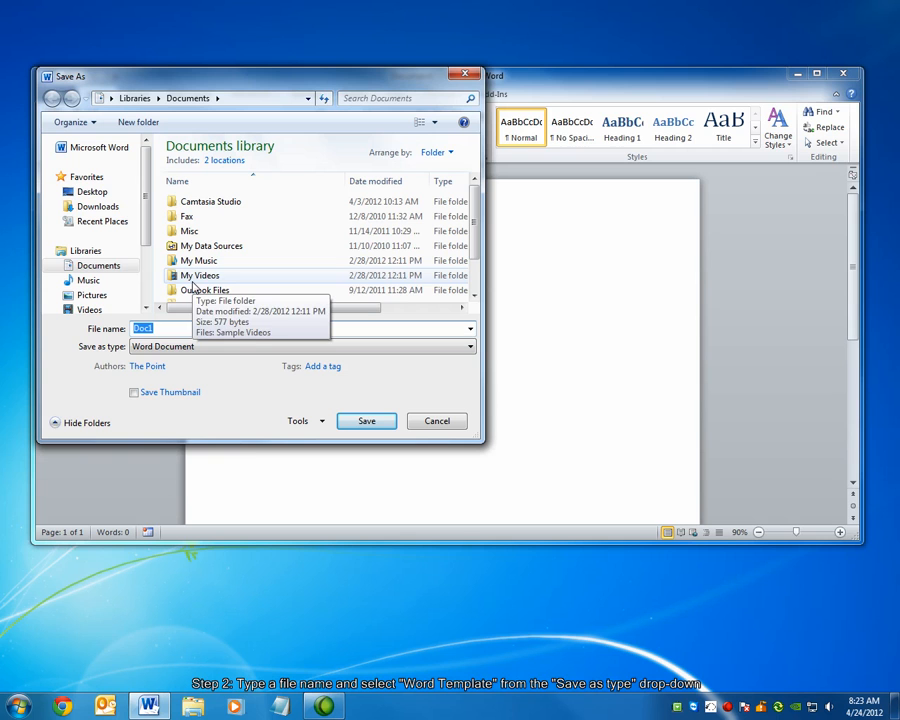
pyautogui.write('CompanyTemplate')
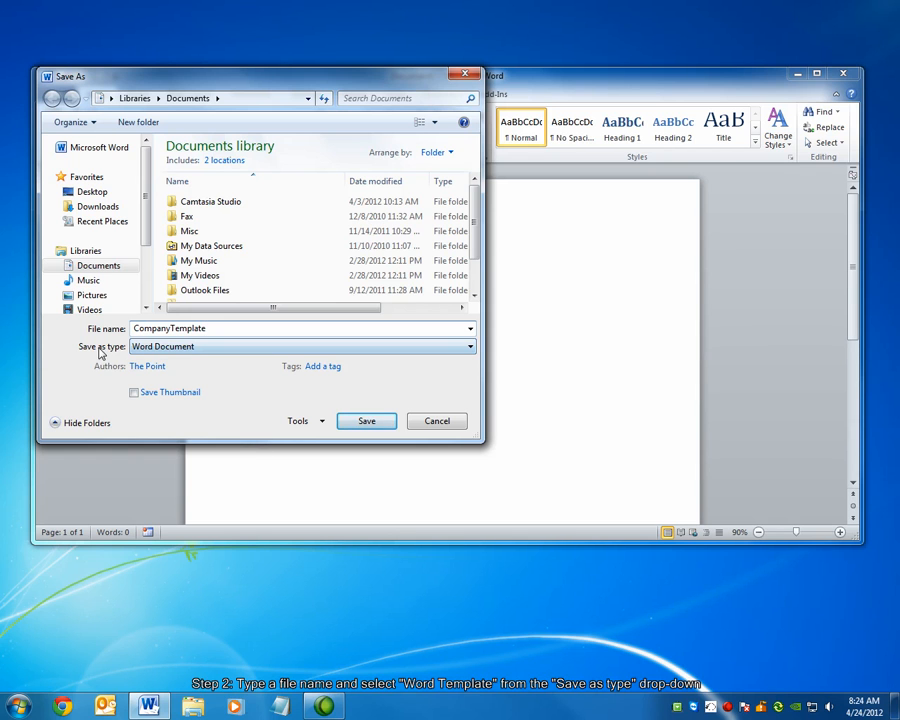
pyautogui.click(300, 346)
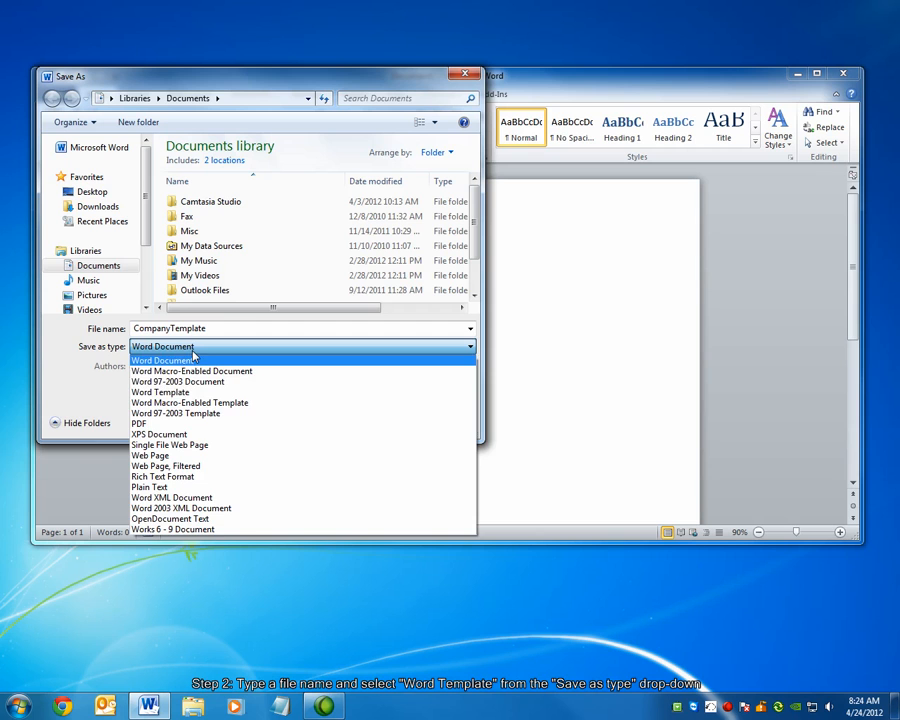
pyautogui.click(160, 392)
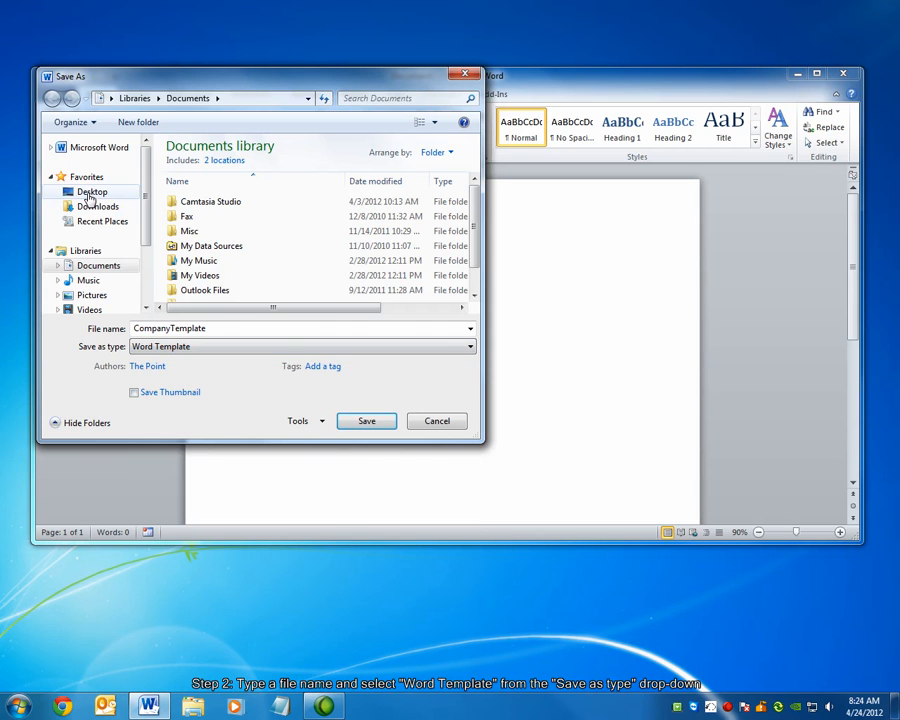
pyautogui.click(91, 191)
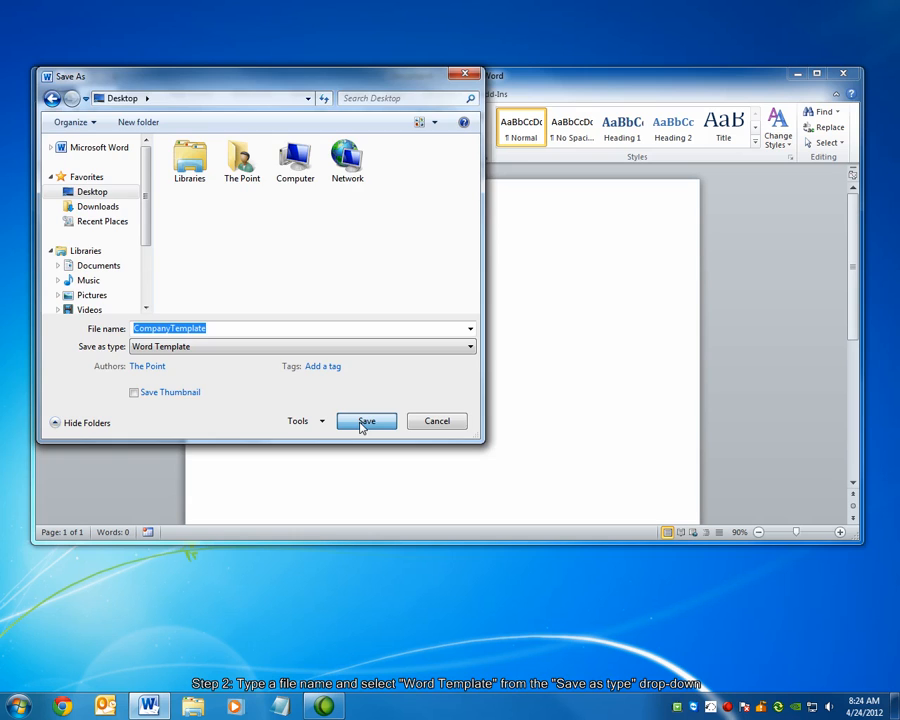
pyautogui.click(366, 421)
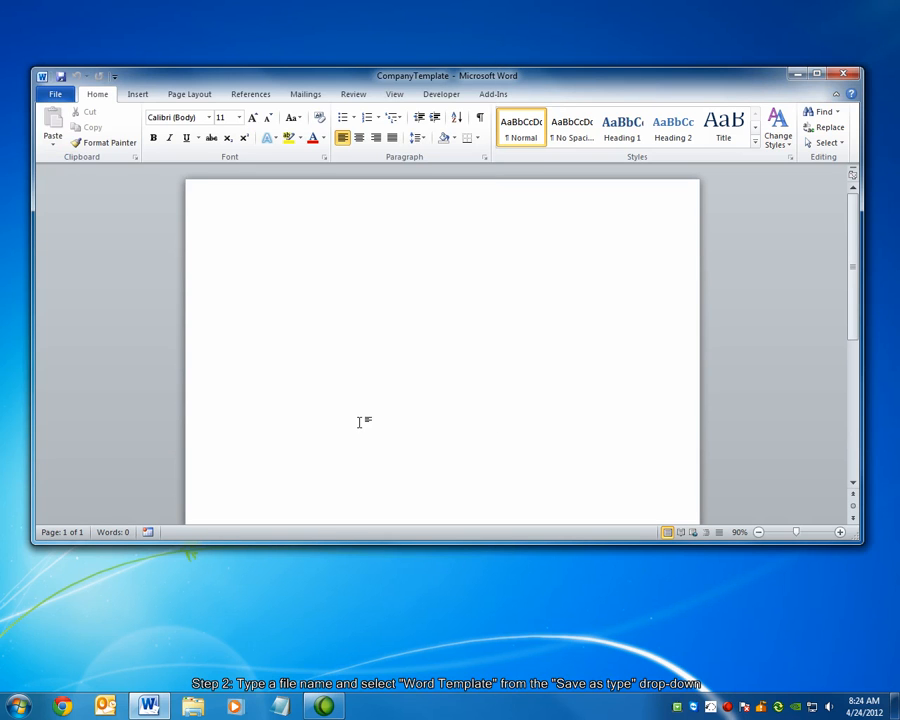
pyautogui.moveTo(472, 242)
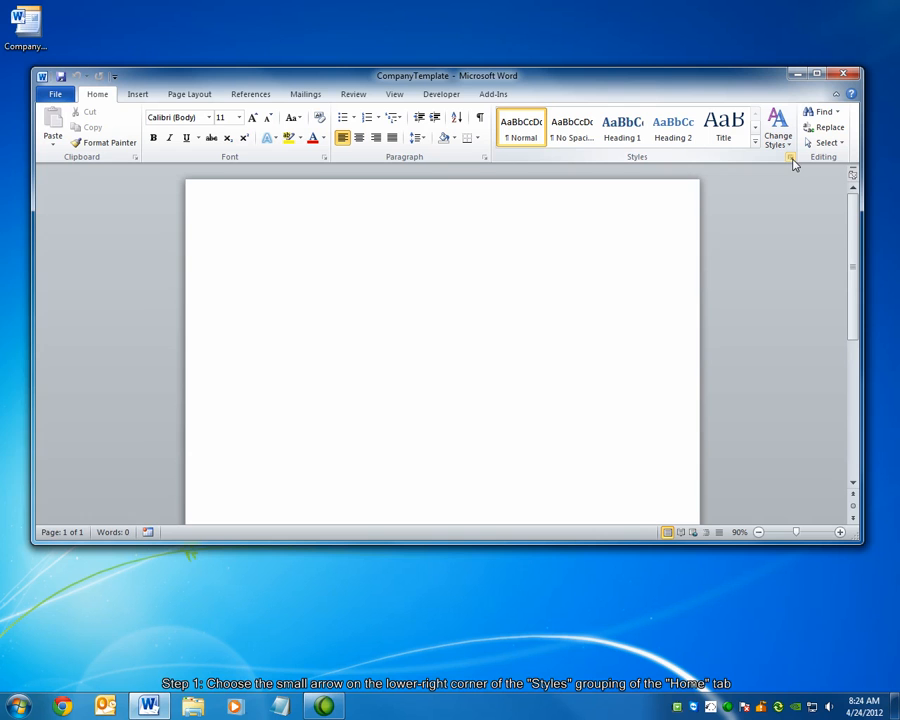
# - Open the Styles pane from the Home tab's Styles group launcher
pyautogui.click(791, 158)
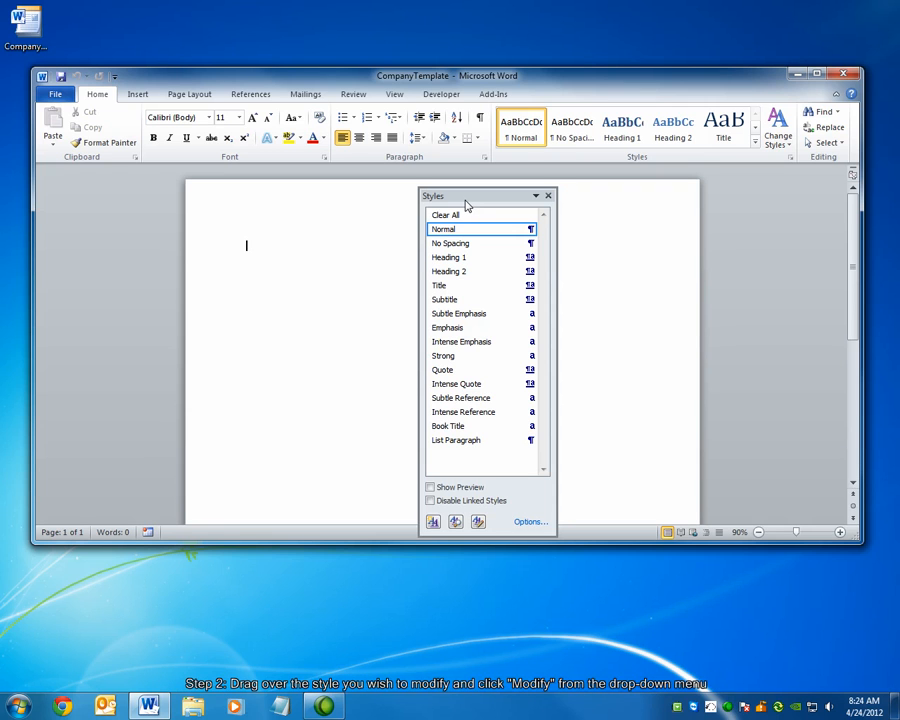
pyautogui.moveTo(459, 195)
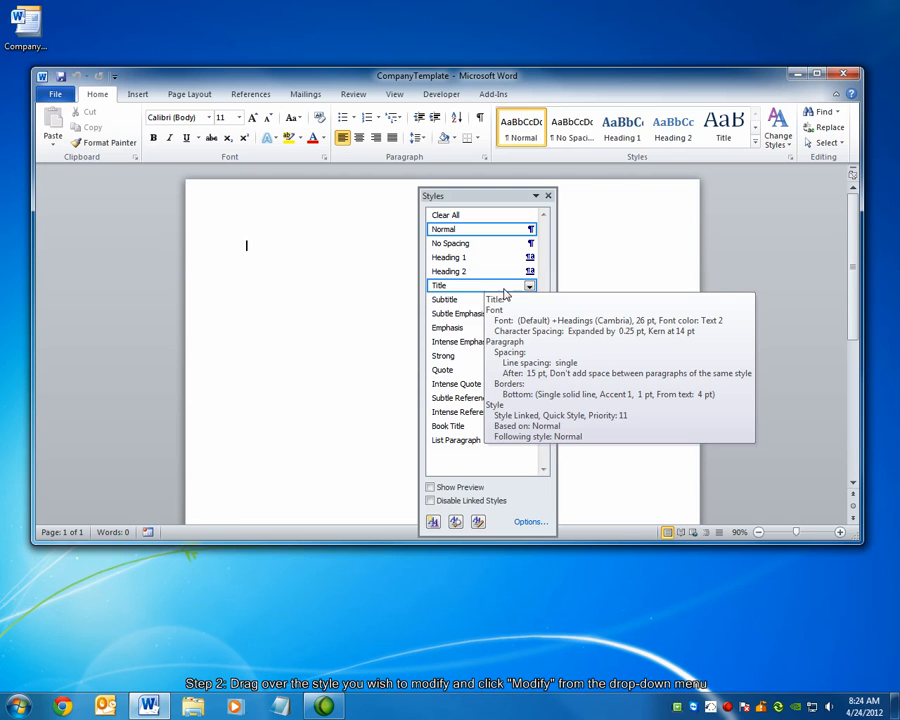
# - Open the Modify Style dialog for the Title style
pyautogui.click(529, 286)
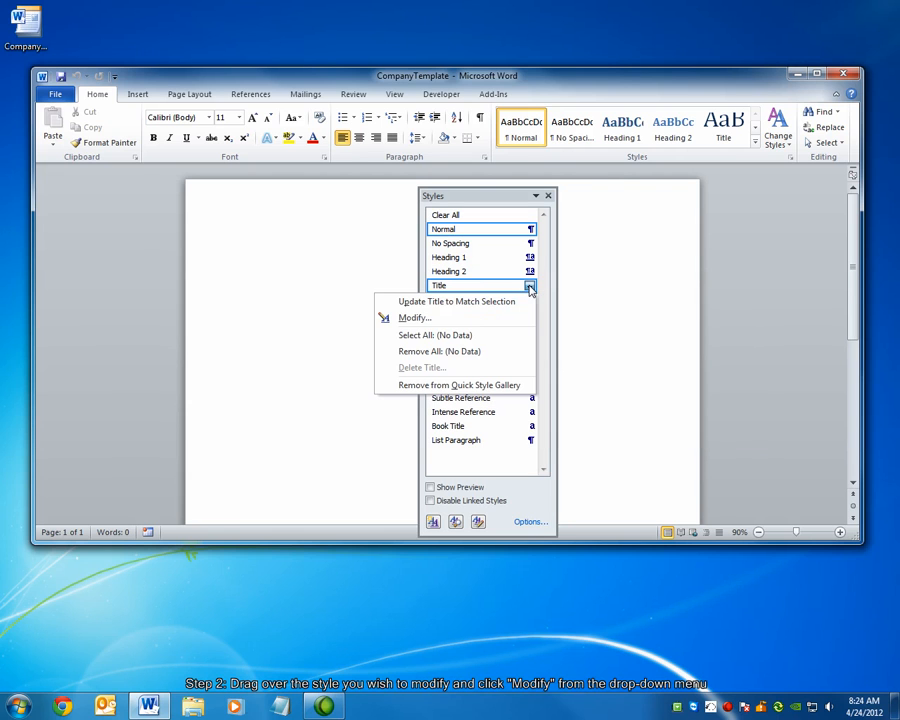
pyautogui.click(415, 317)
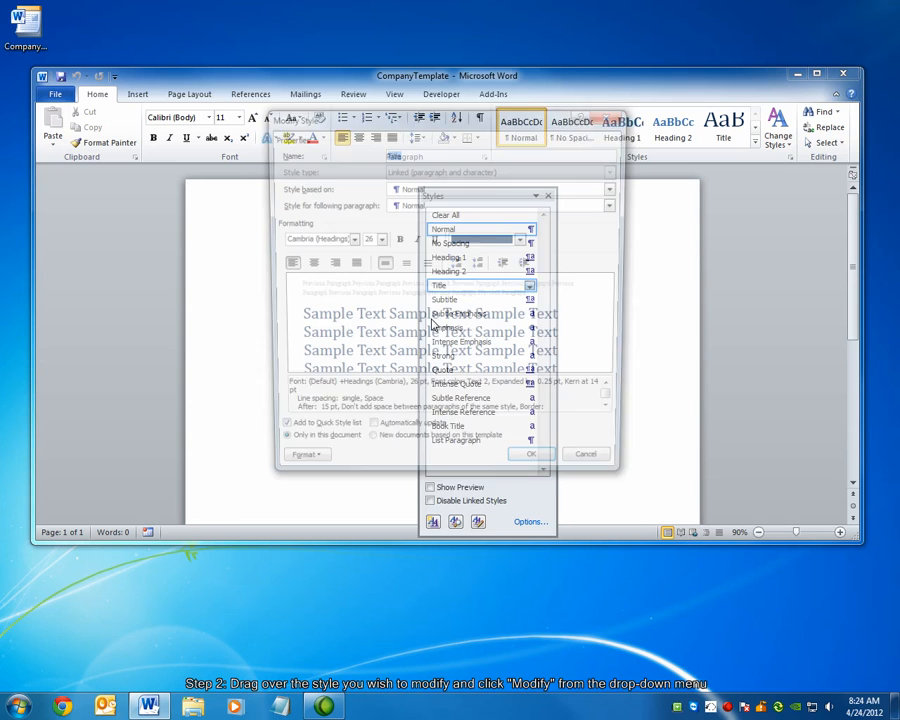
pyautogui.click(439, 285)
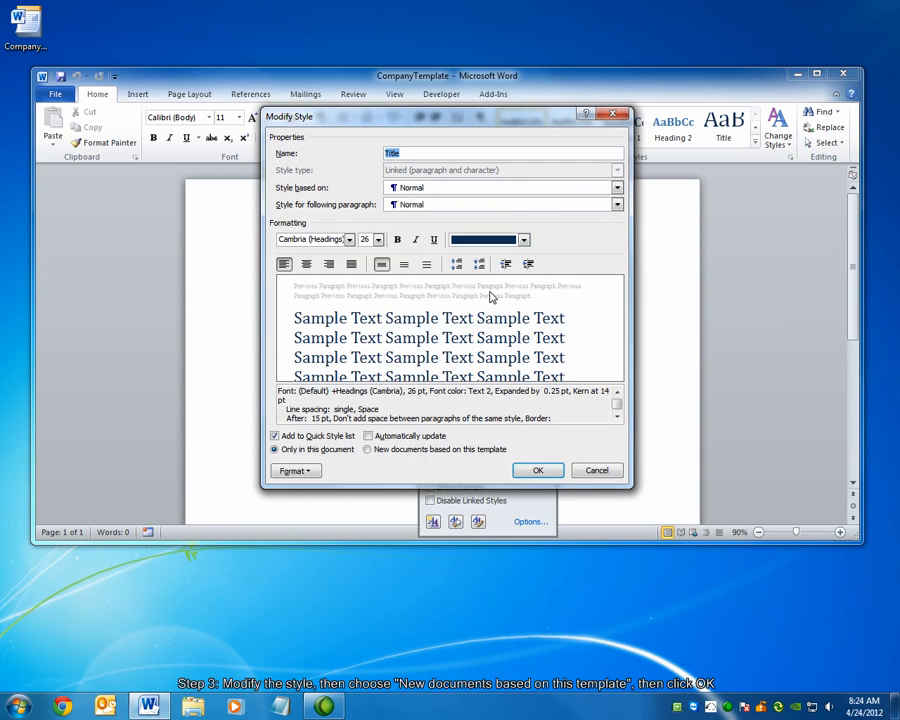
# - Give the Title style an orange Accent 6 font colour for new documents based on this template
pyautogui.click(522, 239)
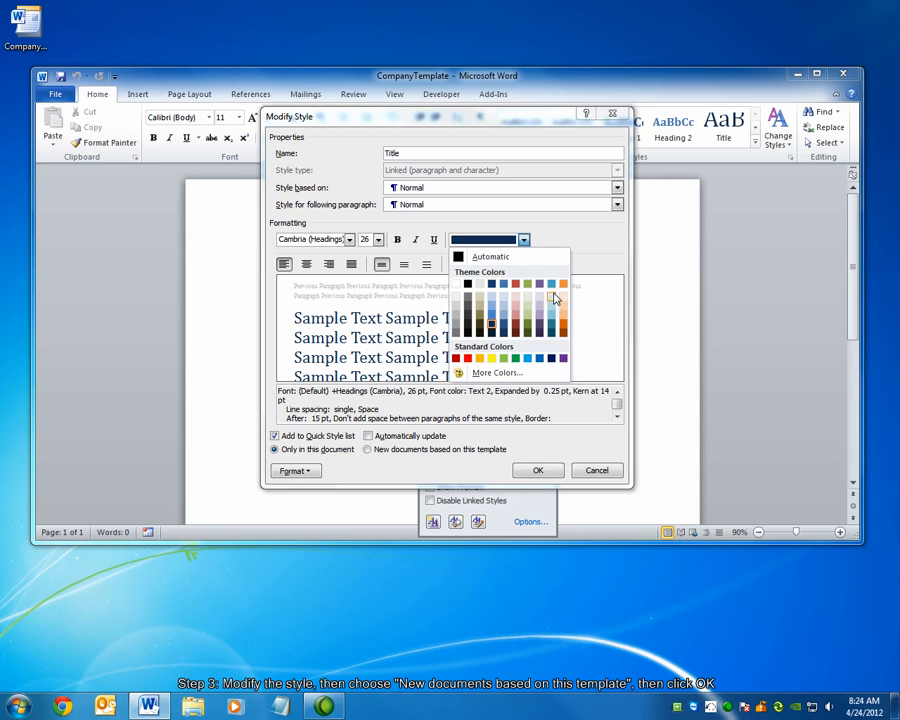
pyautogui.click(550, 297)
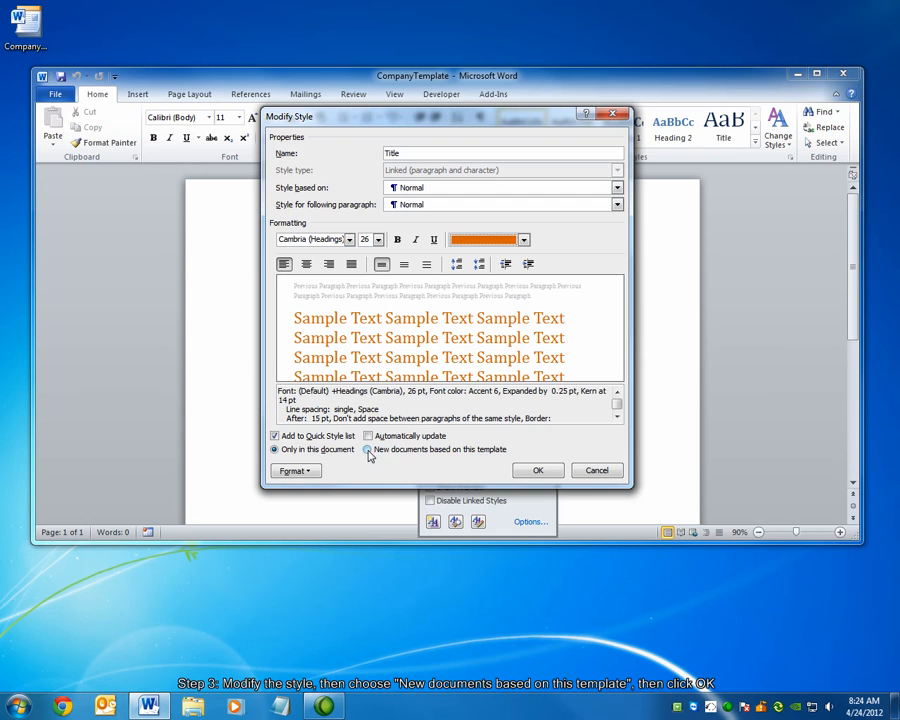
pyautogui.click(369, 449)
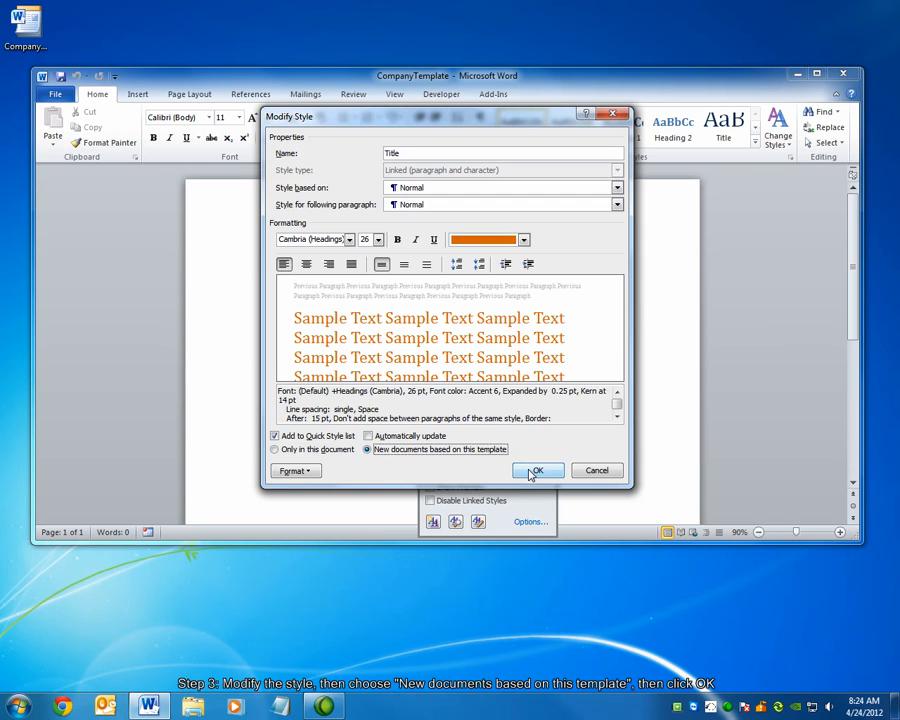
pyautogui.click(537, 470)
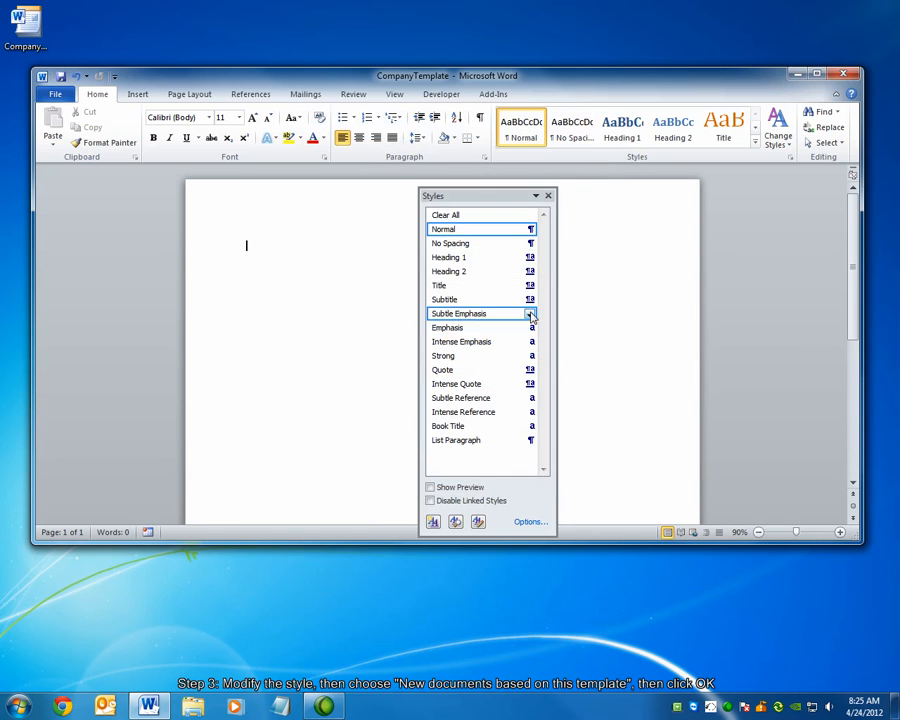
# - Close the Styles pane and type 'navitend' in the Title style, then save the template
pyautogui.click(548, 195)
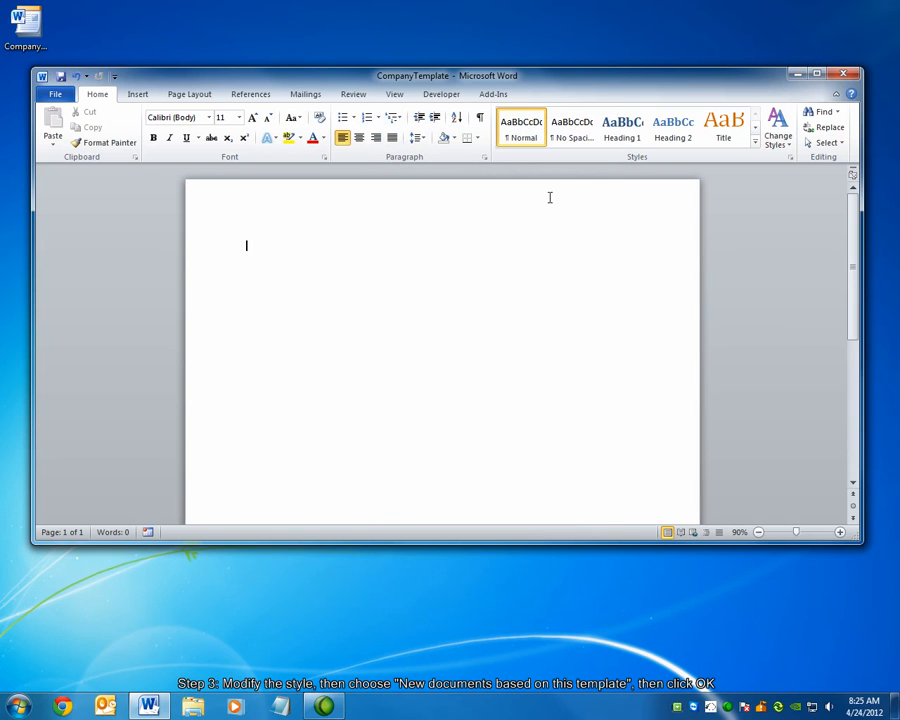
pyautogui.click(723, 127)
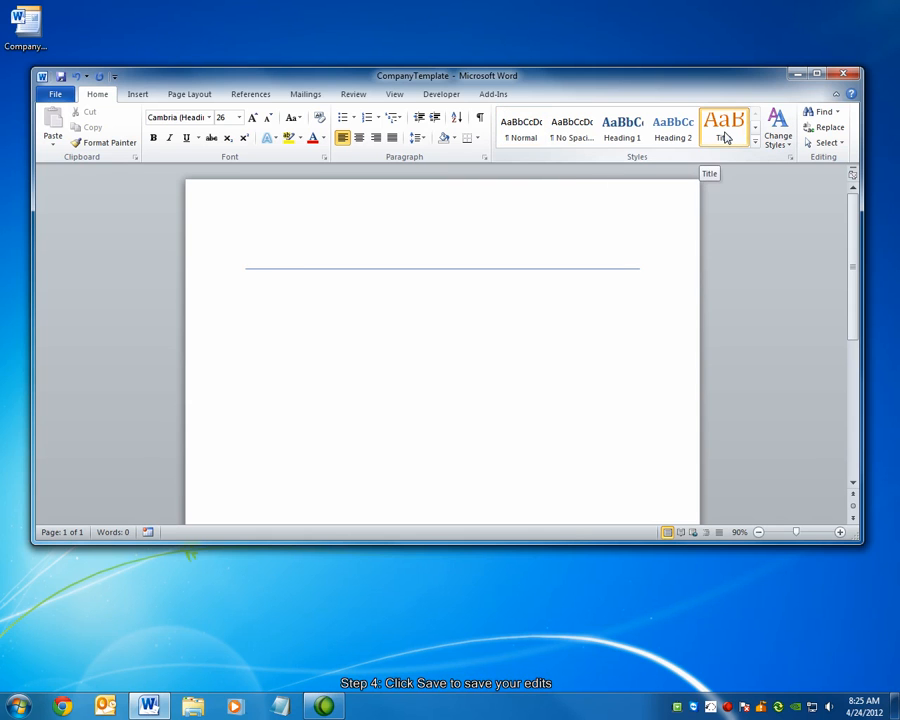
pyautogui.write('navitend')
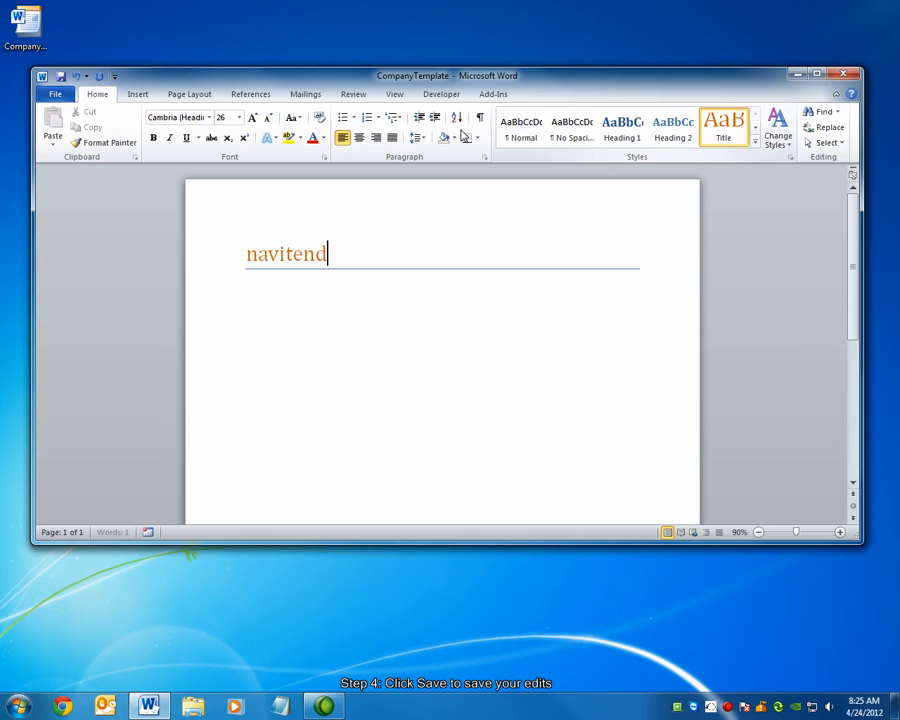
pyautogui.press('BackSpace')
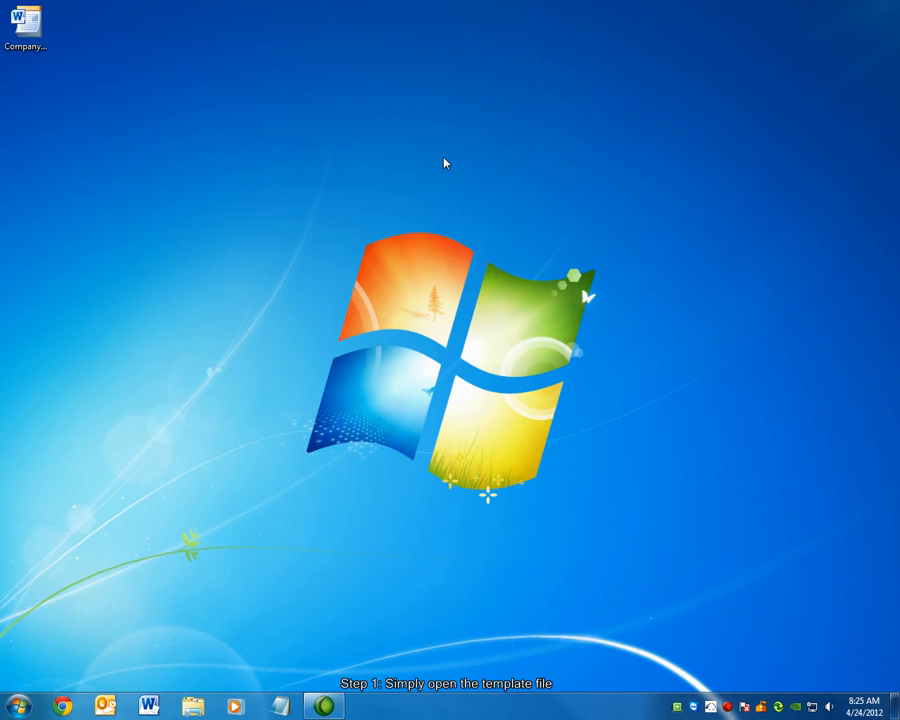
# - Double-click the CompanyTemplate file on the desktop to create a new Document1 from it
pyautogui.click(26, 25)
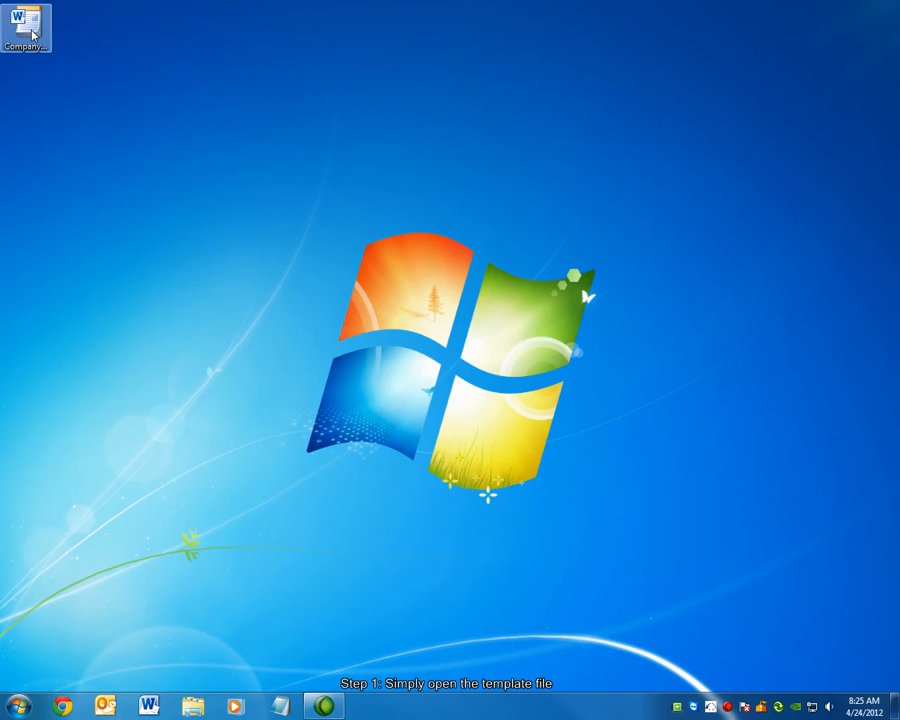
pyautogui.doubleClick(25, 27)
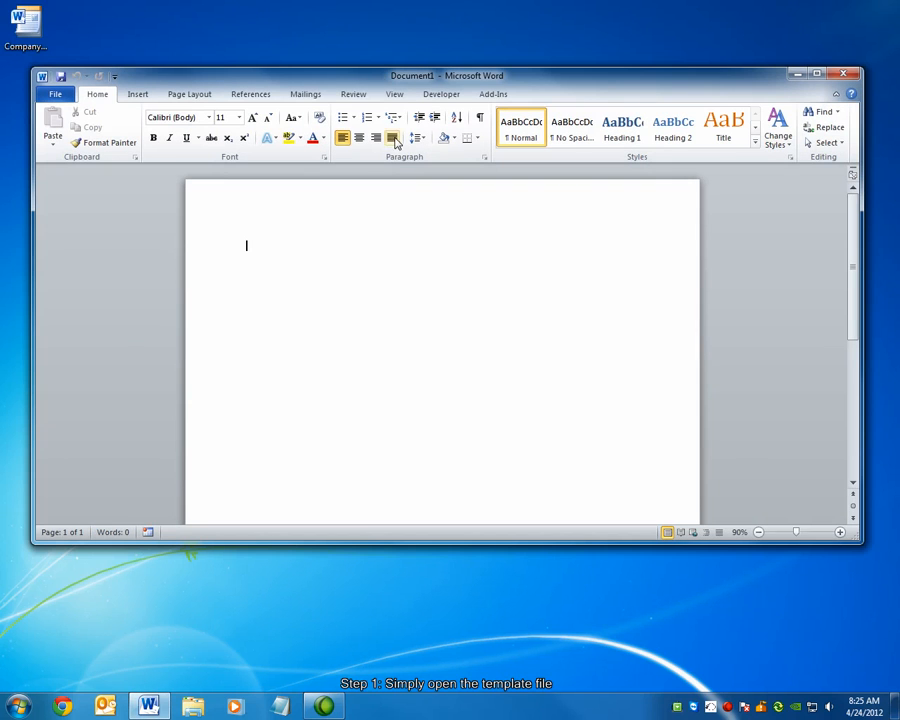
pyautogui.click(392, 138)
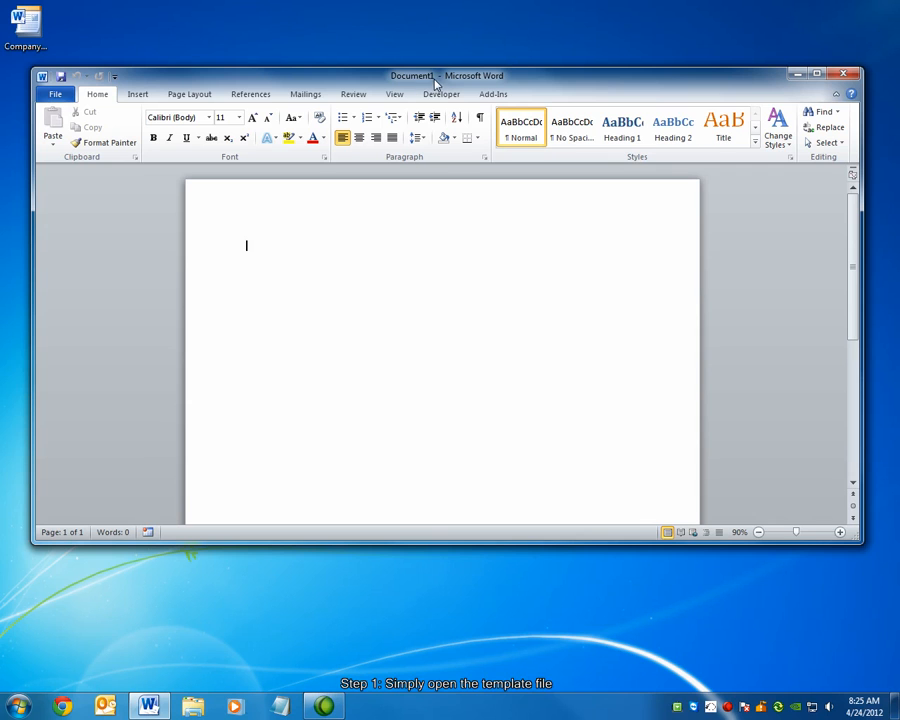